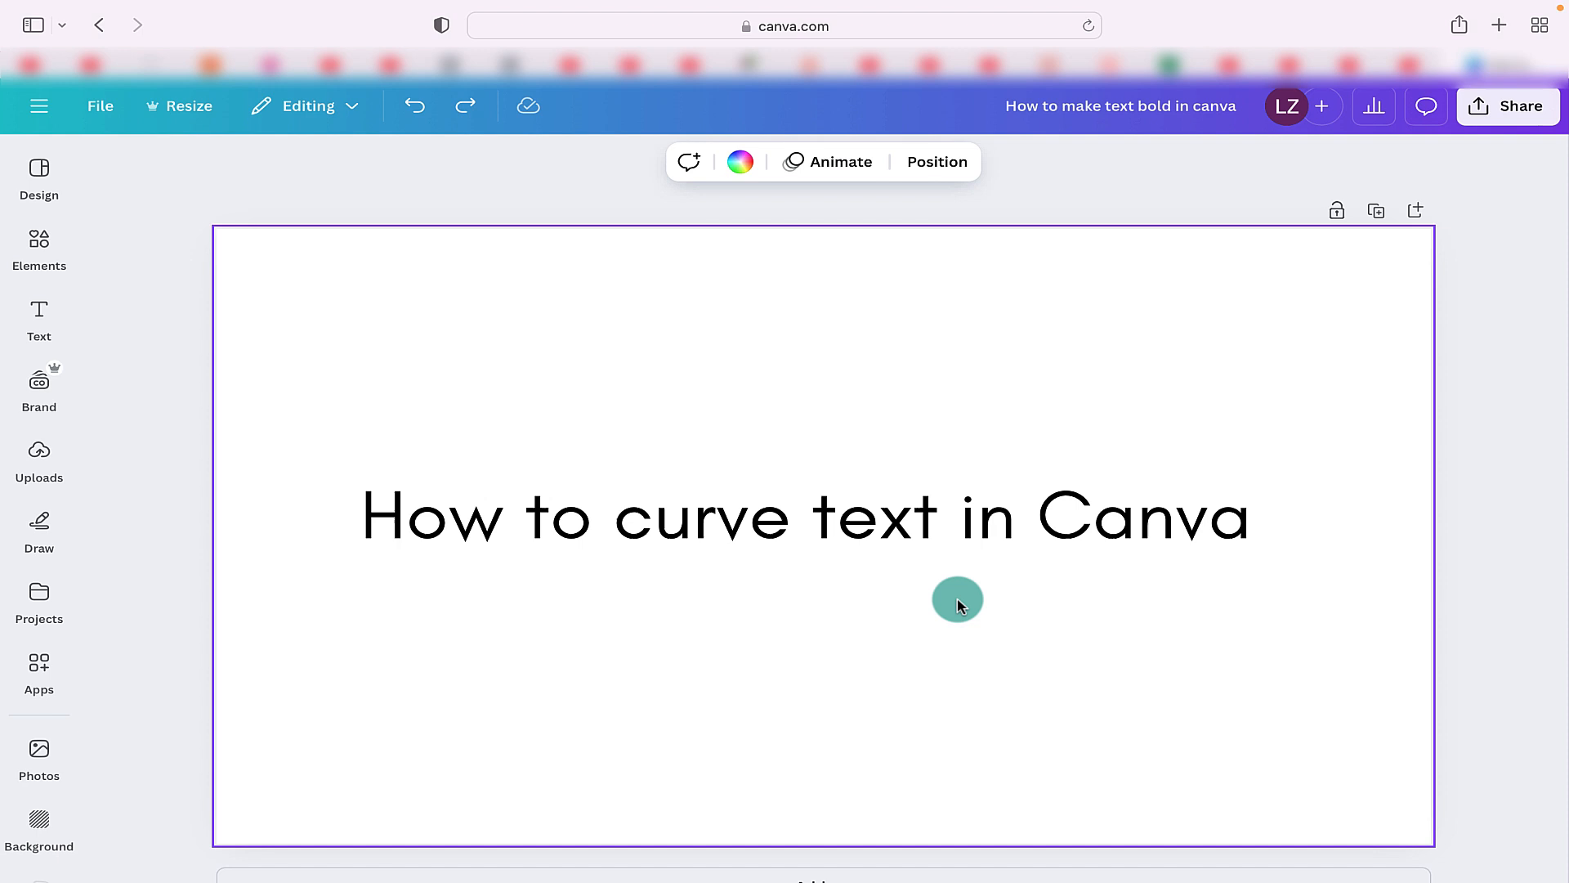
Step: Select the heading 'How to curve text in Canva' on the canvas
click(806, 515)
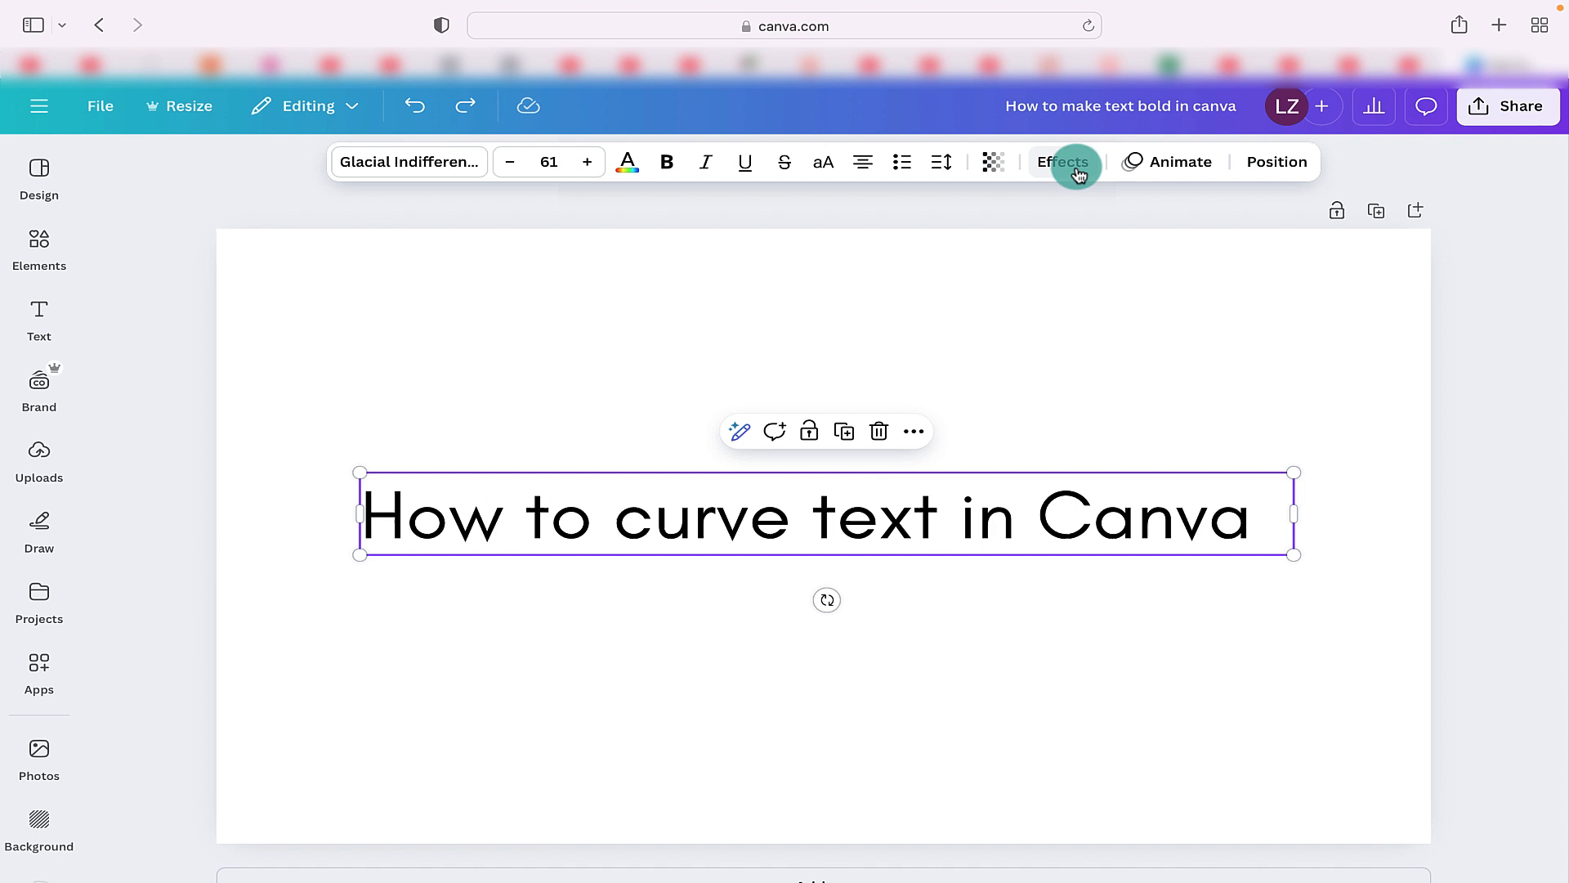
mouse_move(989, 140)
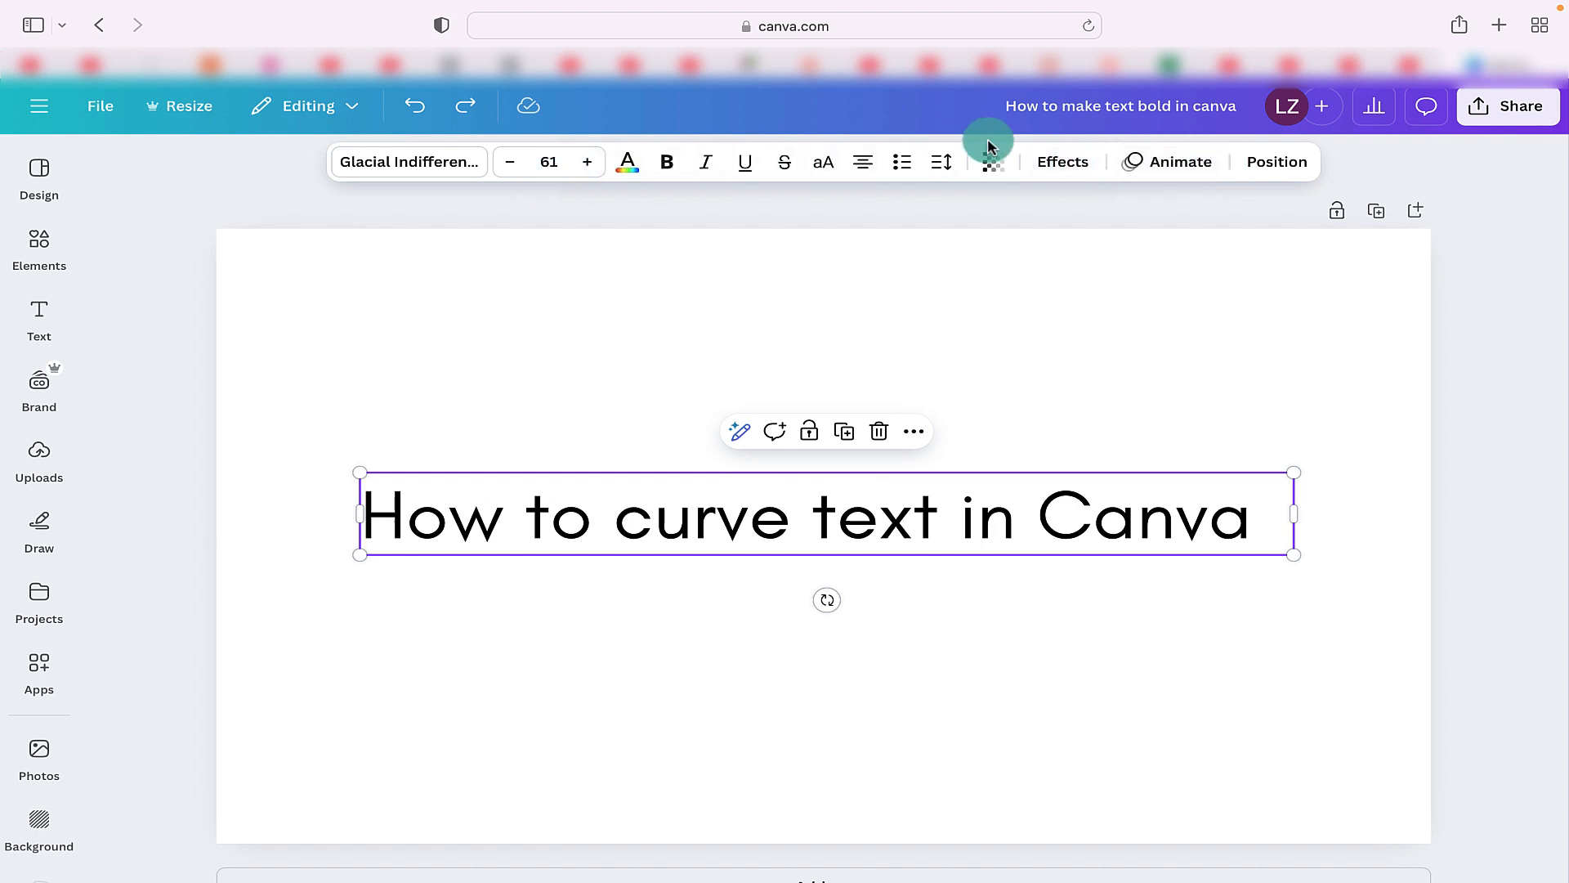
mouse_move(1063, 162)
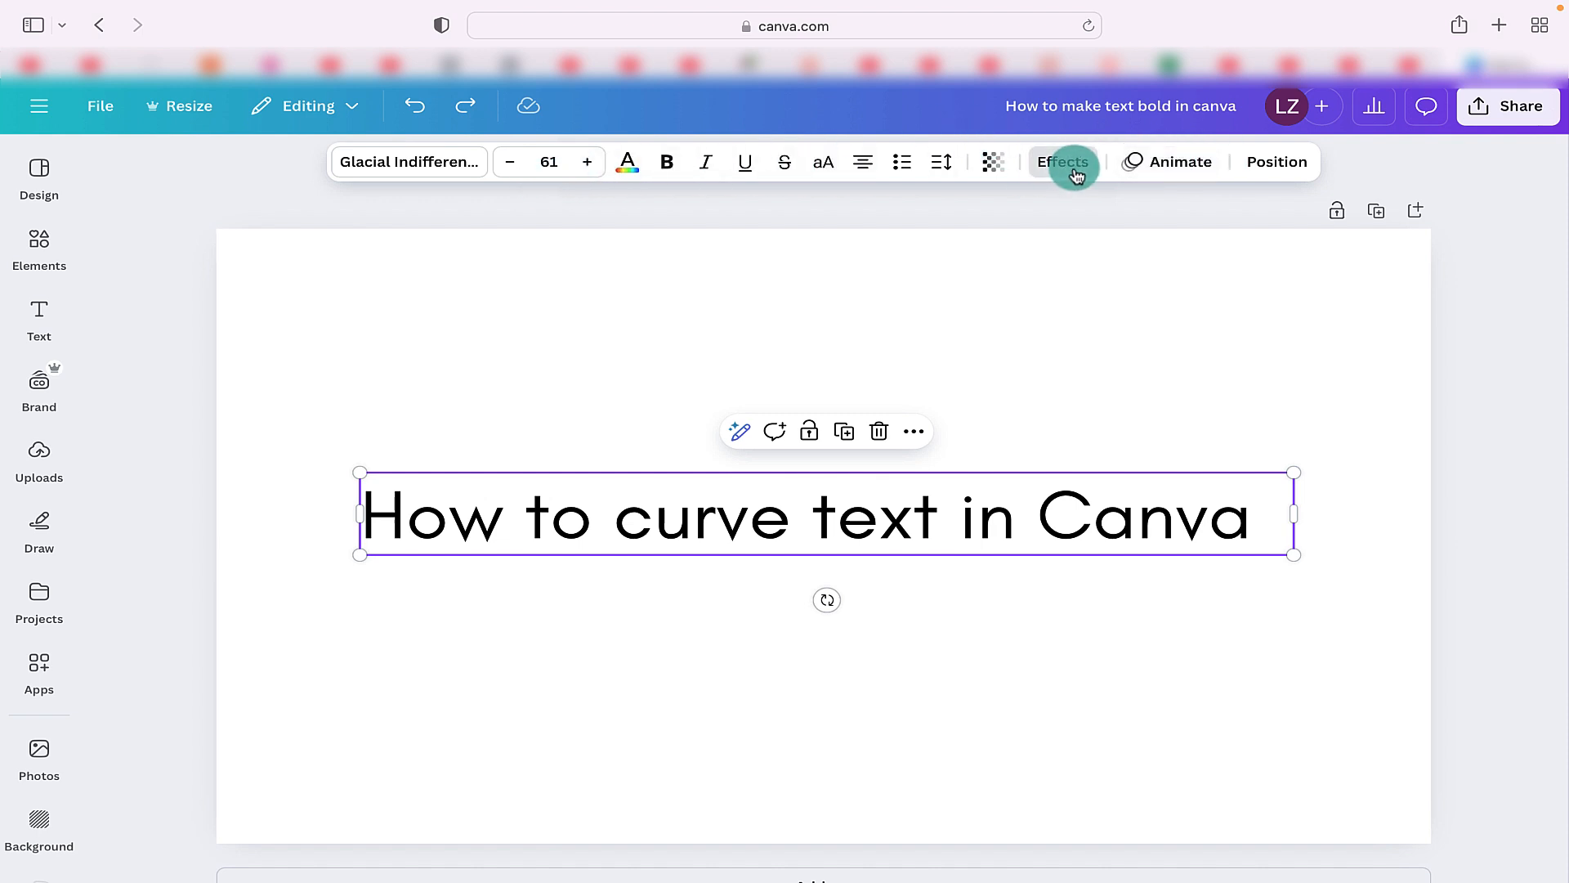
Step: Show the Effects panel for the heading with the Shape section in view
click(1062, 162)
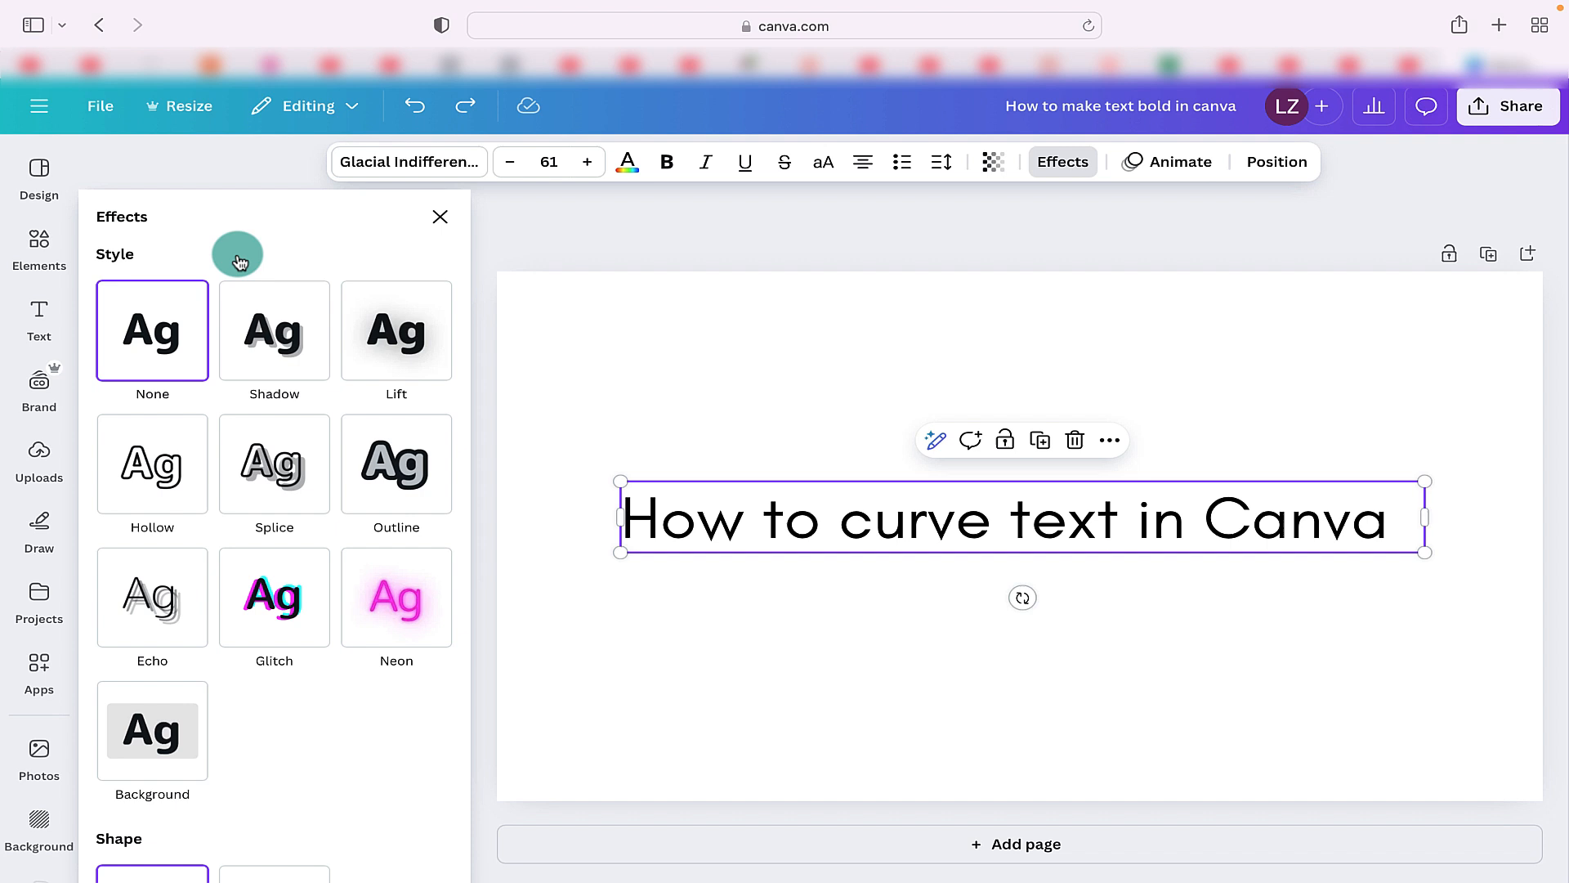
scroll(down, 3)
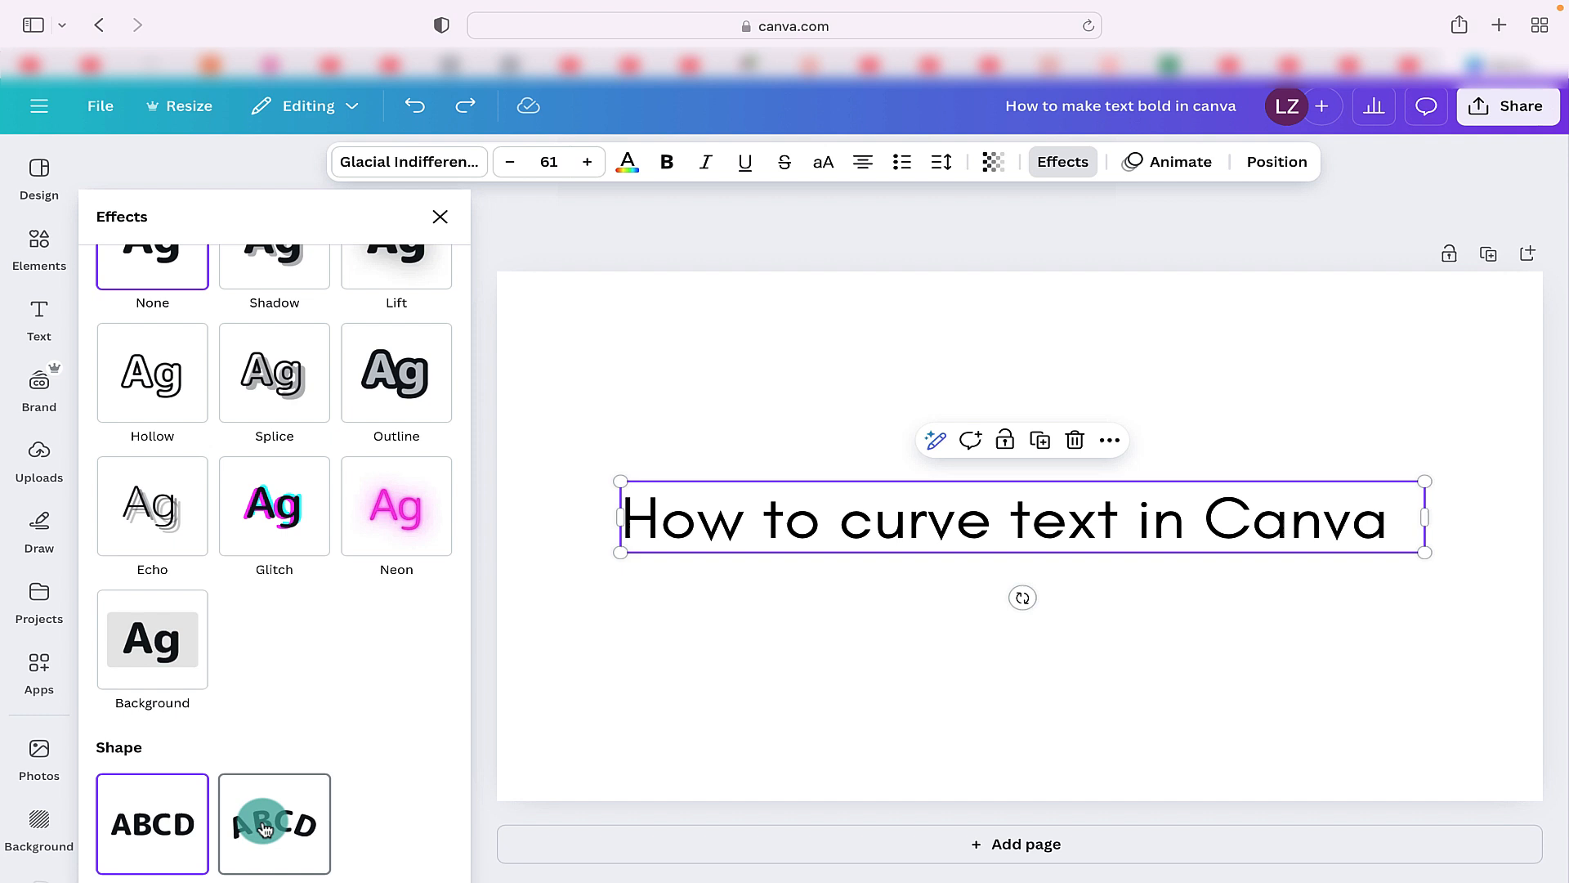
Step: Apply the Curve shape to the heading and nudge its strength to about 45
click(274, 823)
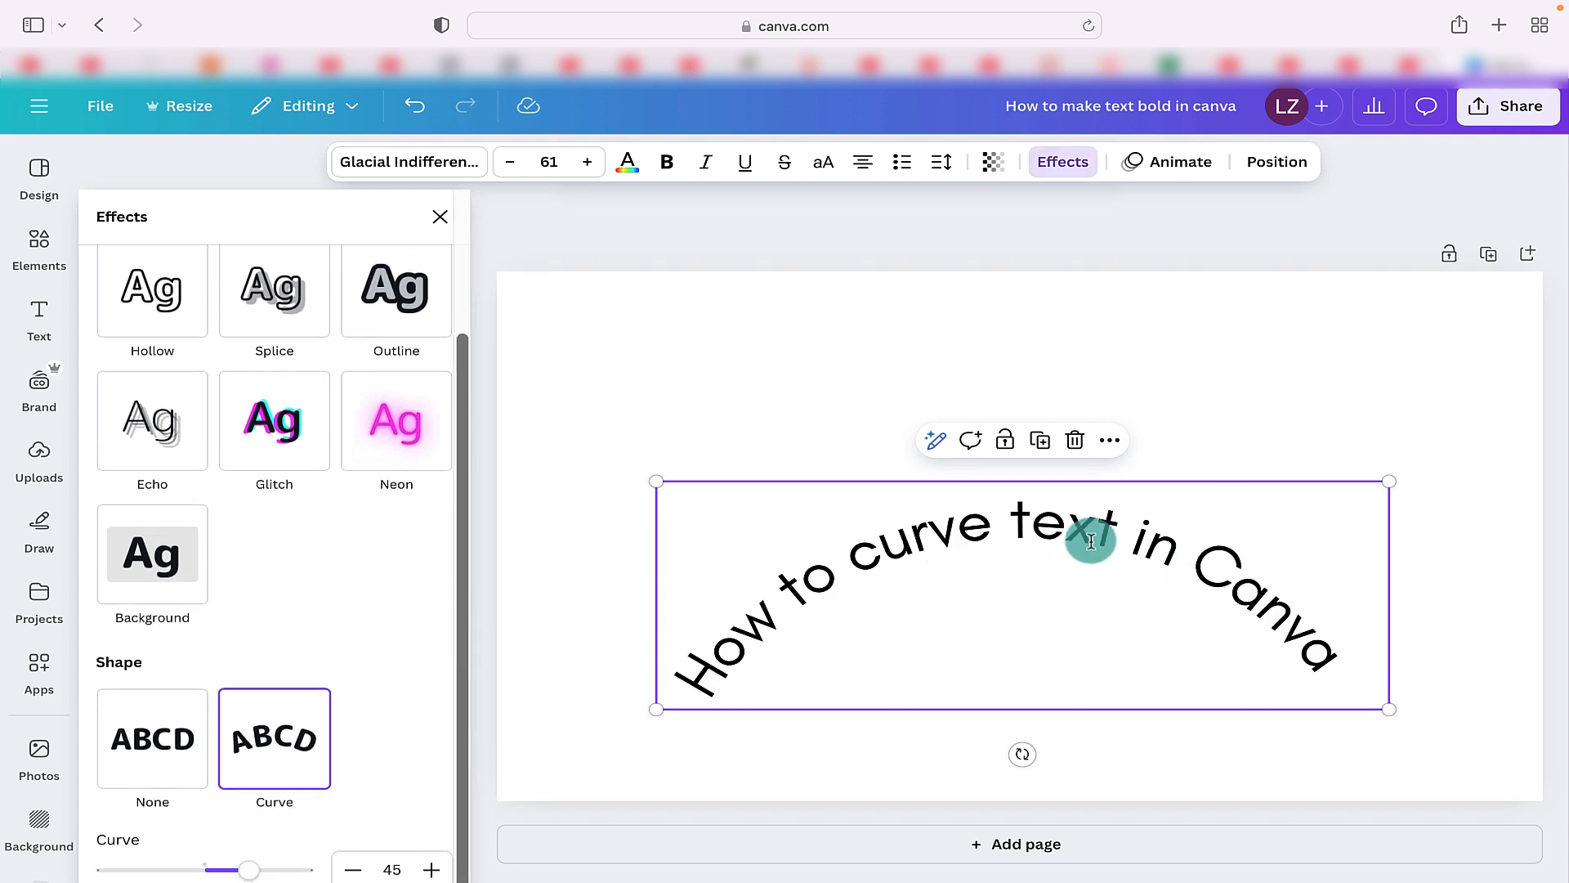
drag(248, 869, 237, 869)
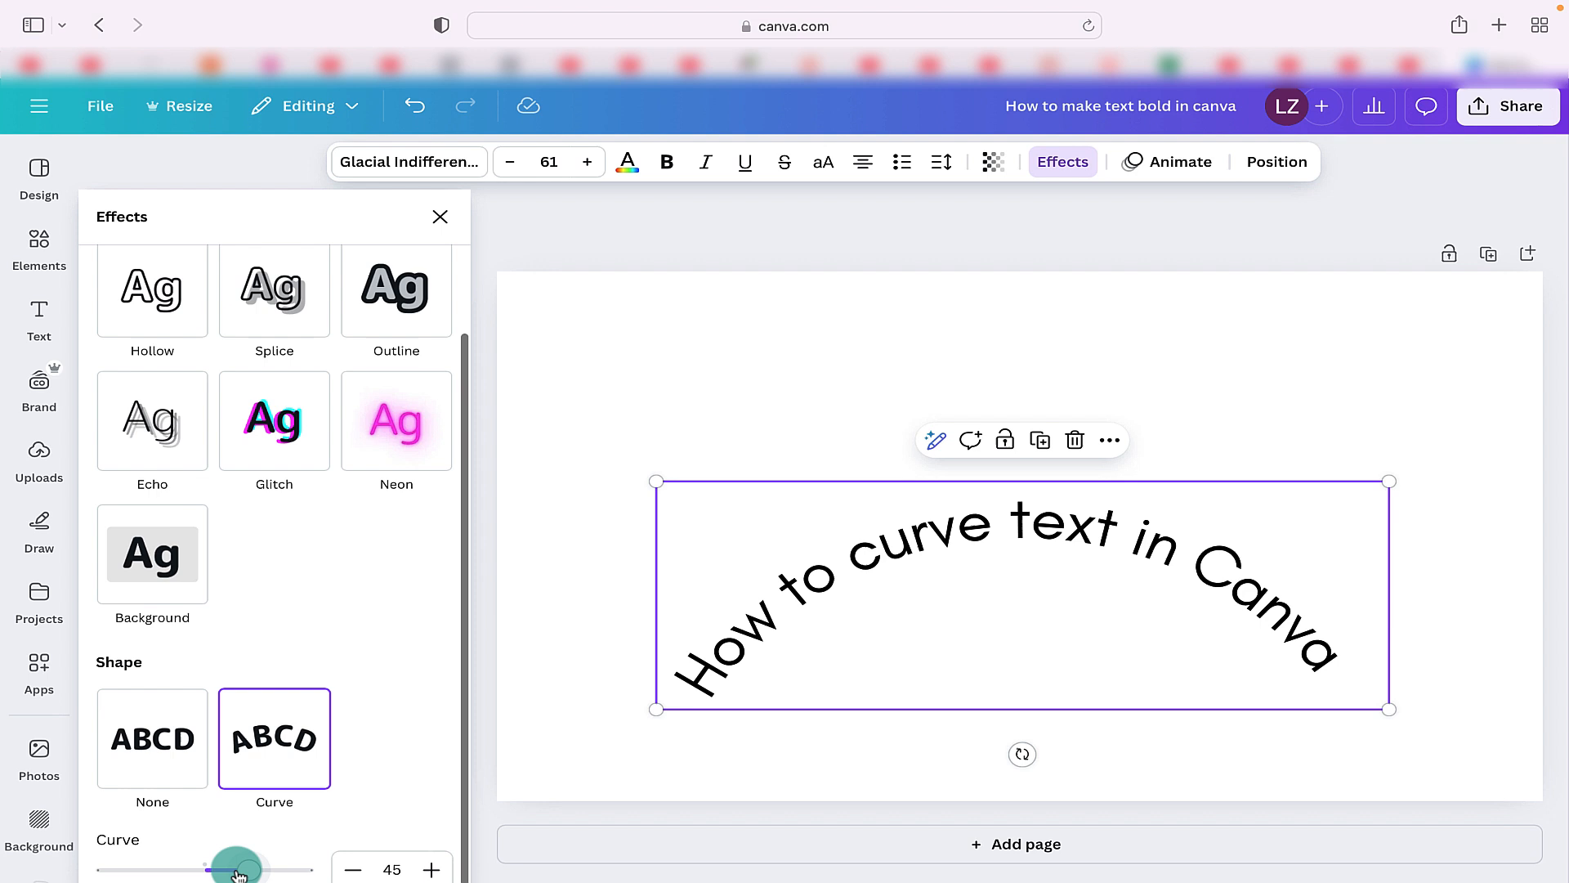
drag(236, 866, 252, 867)
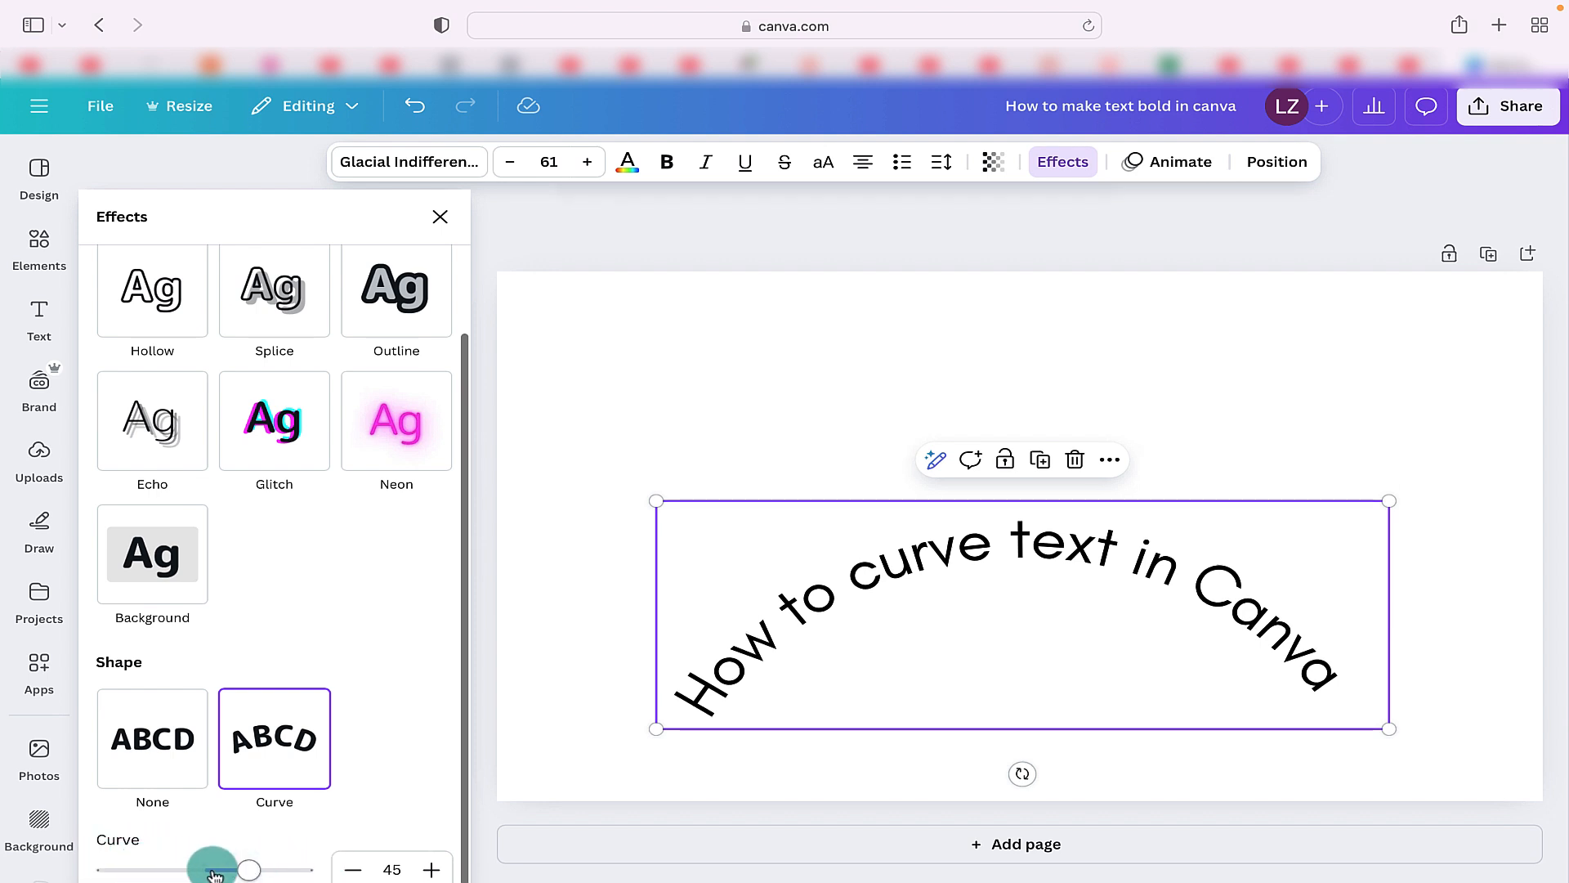
drag(215, 868, 288, 855)
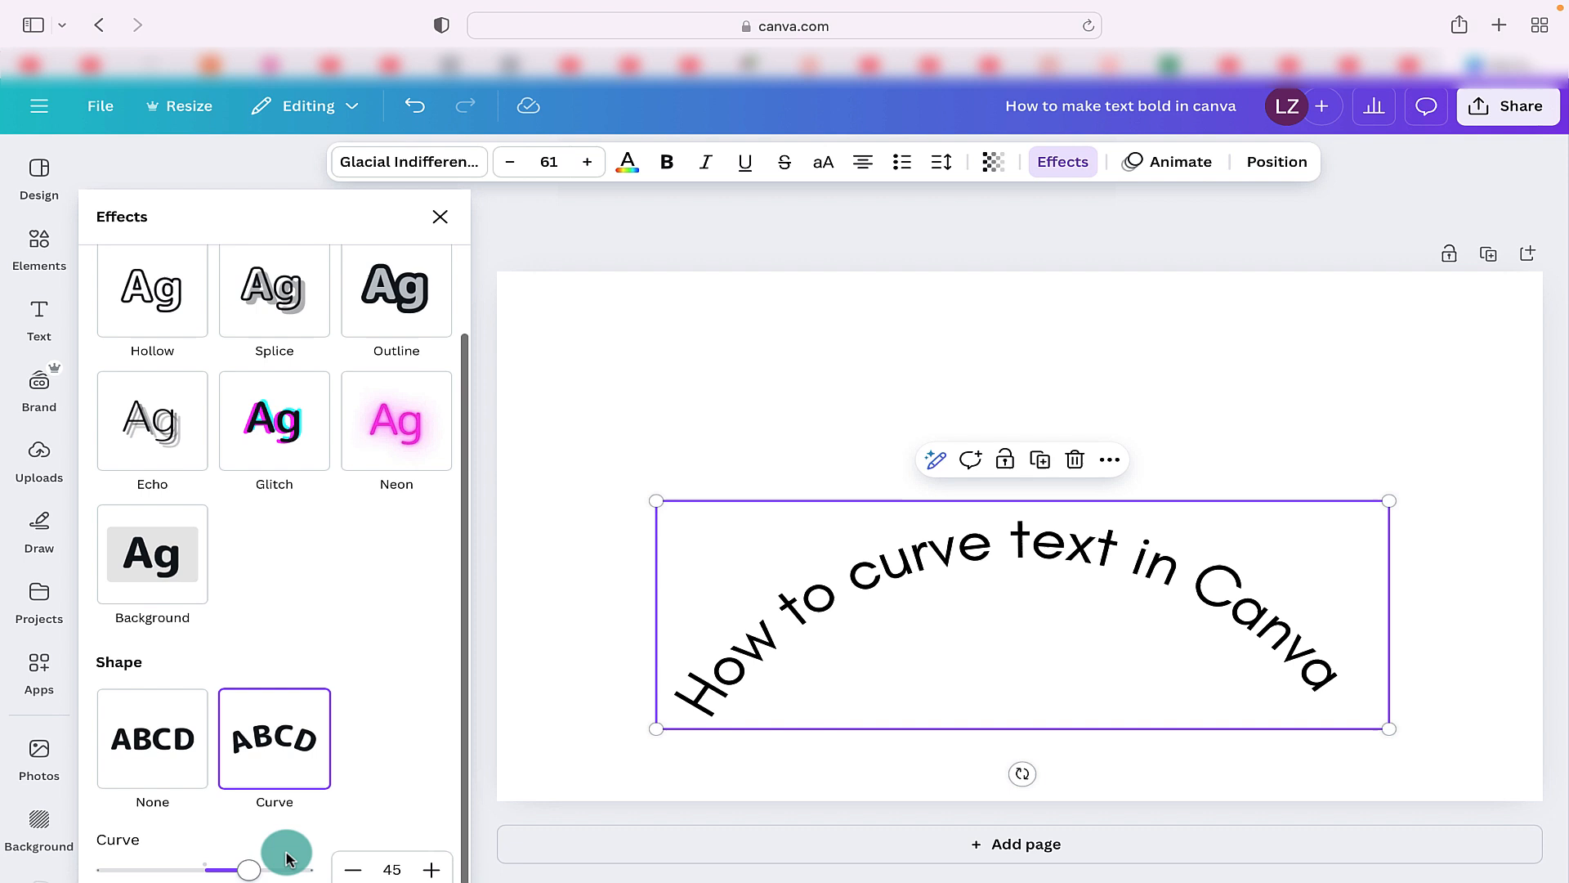
drag(250, 870, 250, 870)
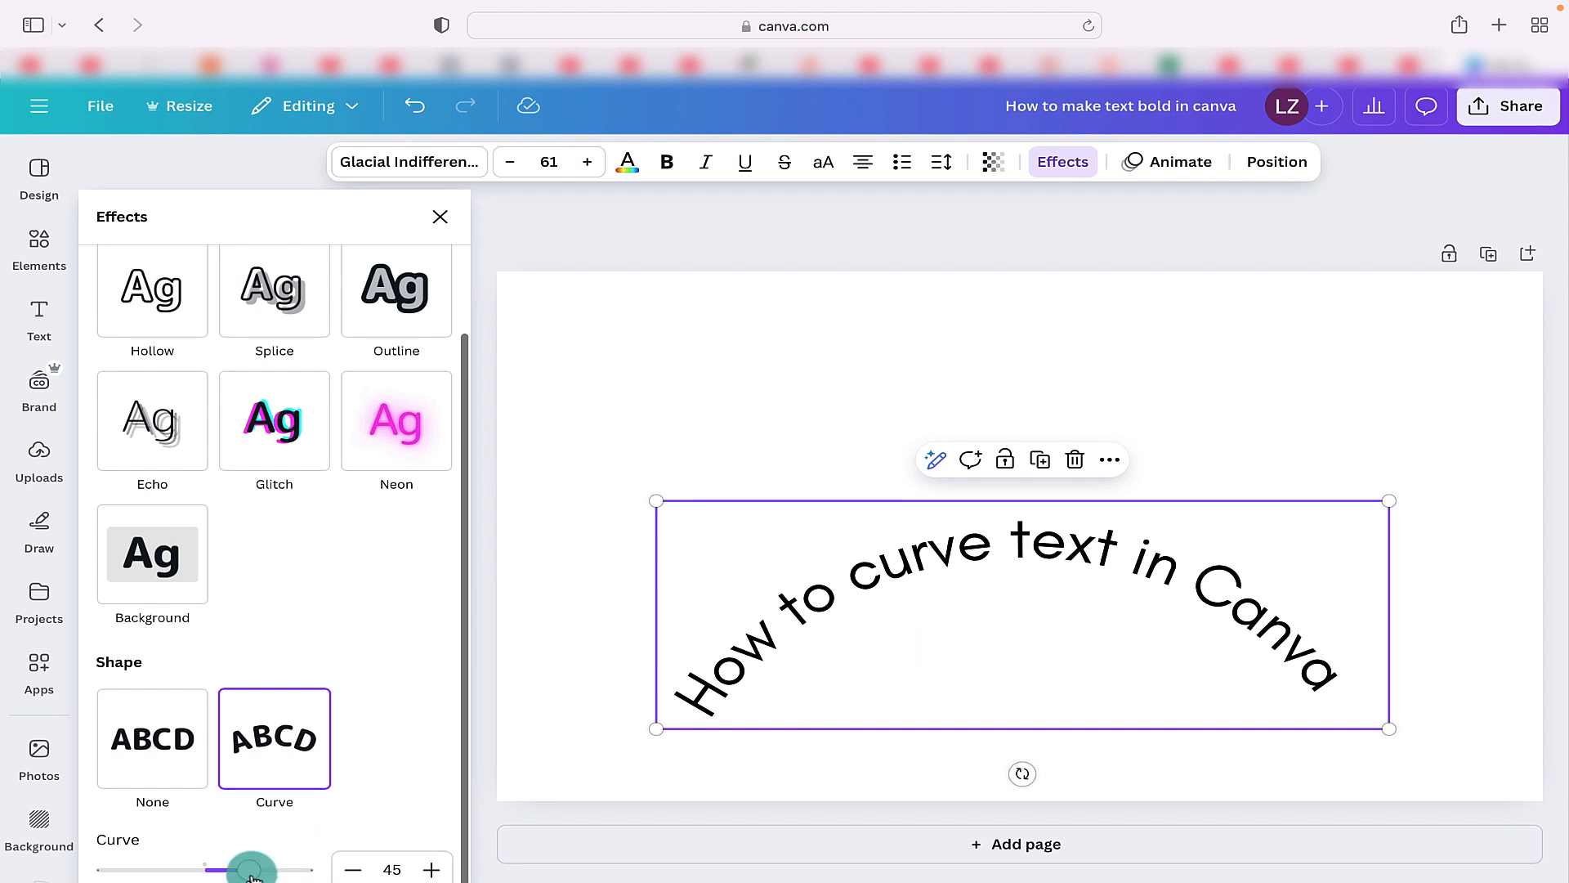
Step: Preview curve strengths from a near-full circle down to completely flat
drag(208, 868, 278, 868)
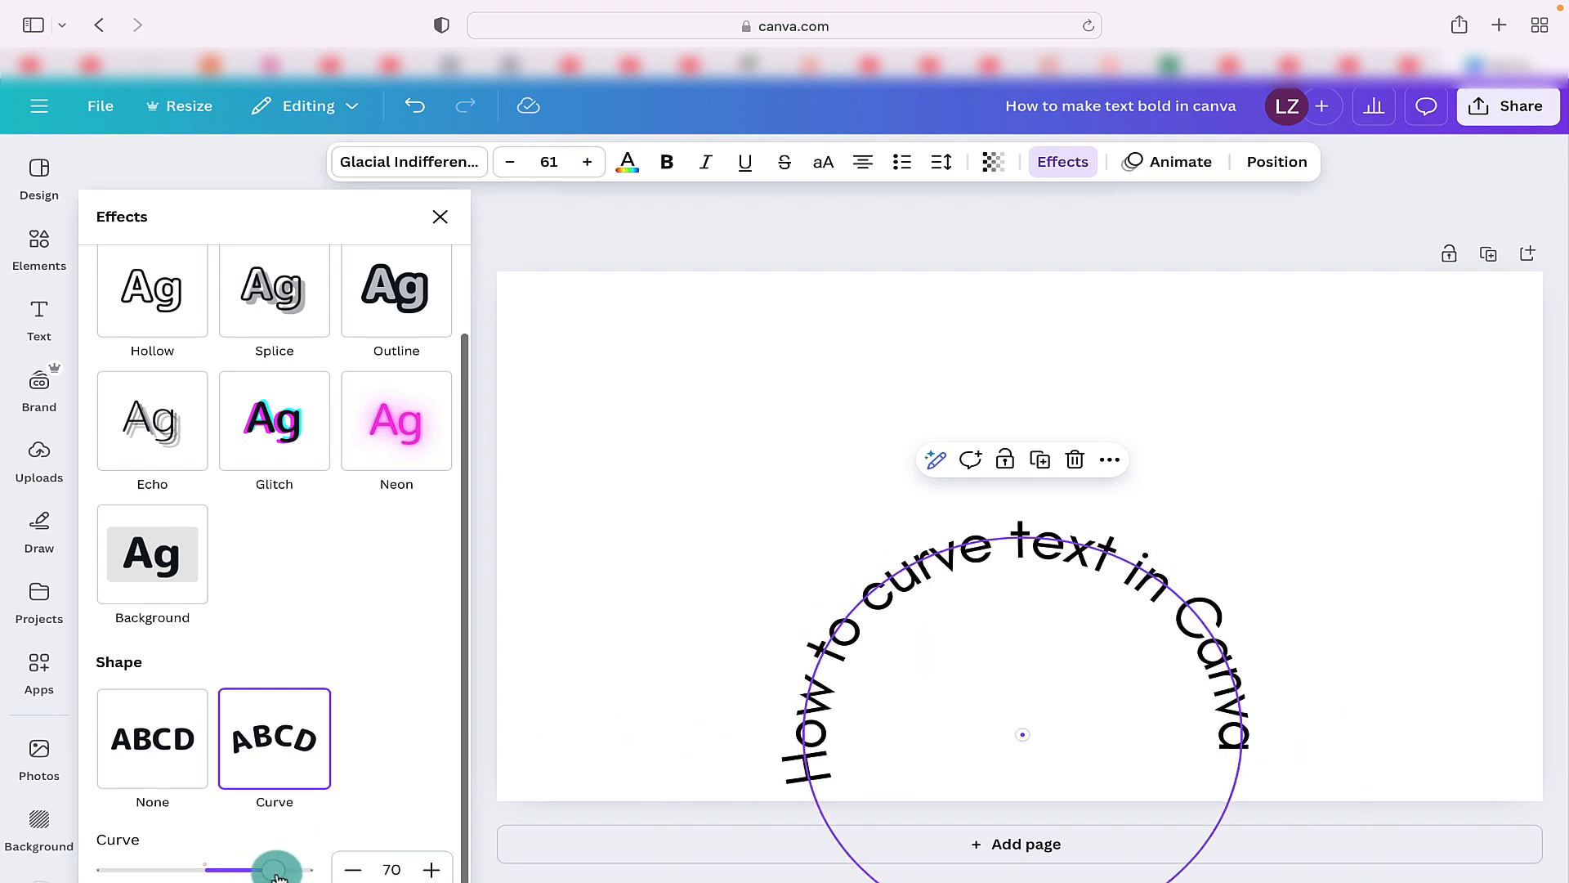
drag(278, 866, 300, 866)
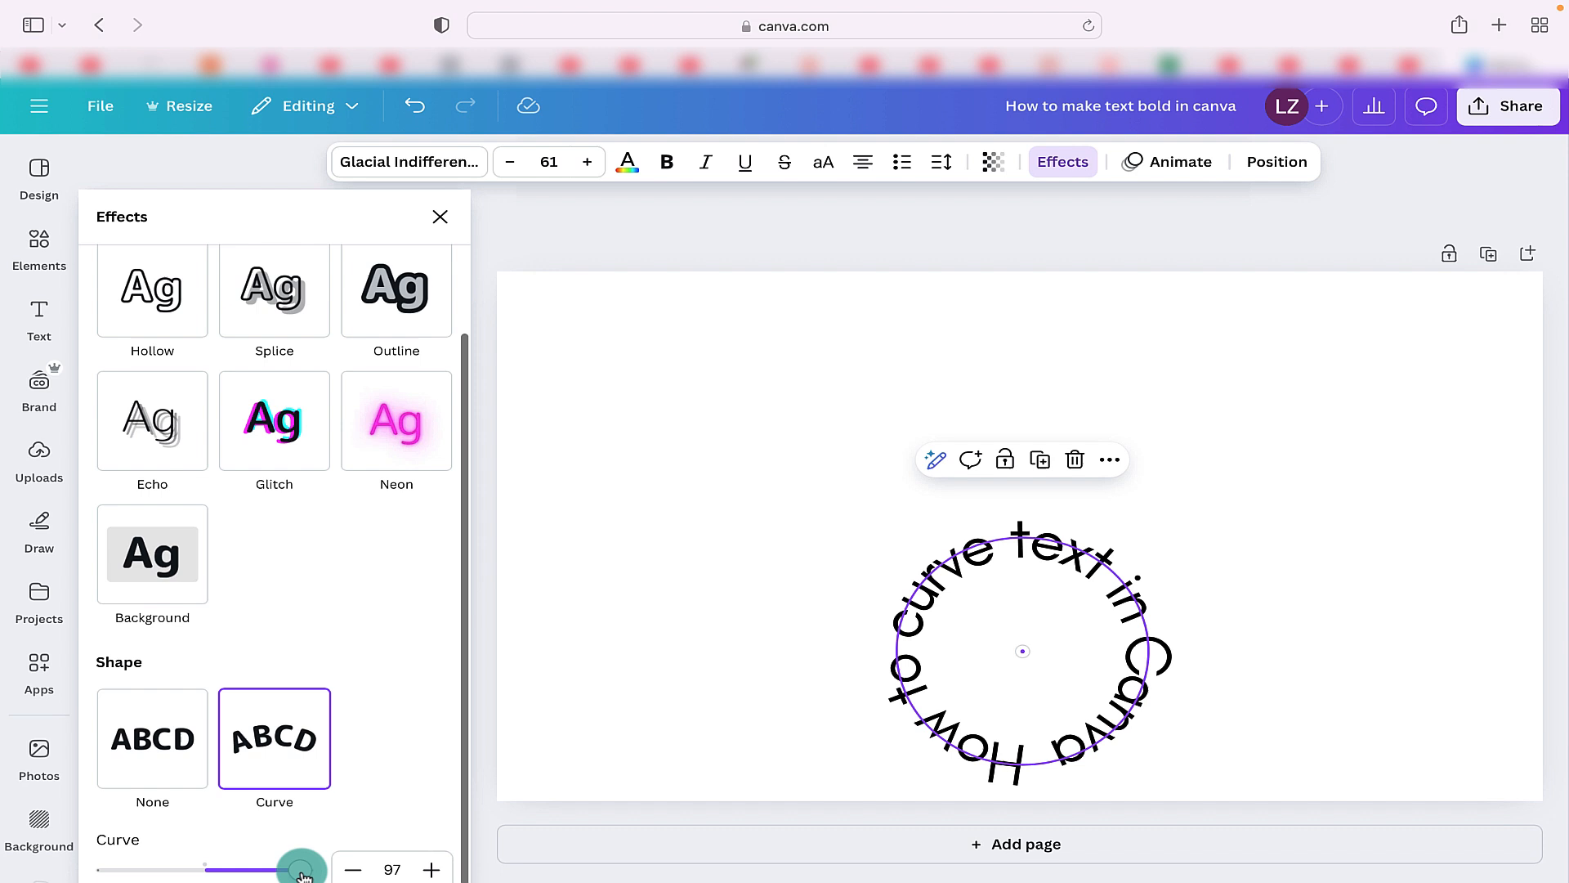
drag(301, 868, 302, 868)
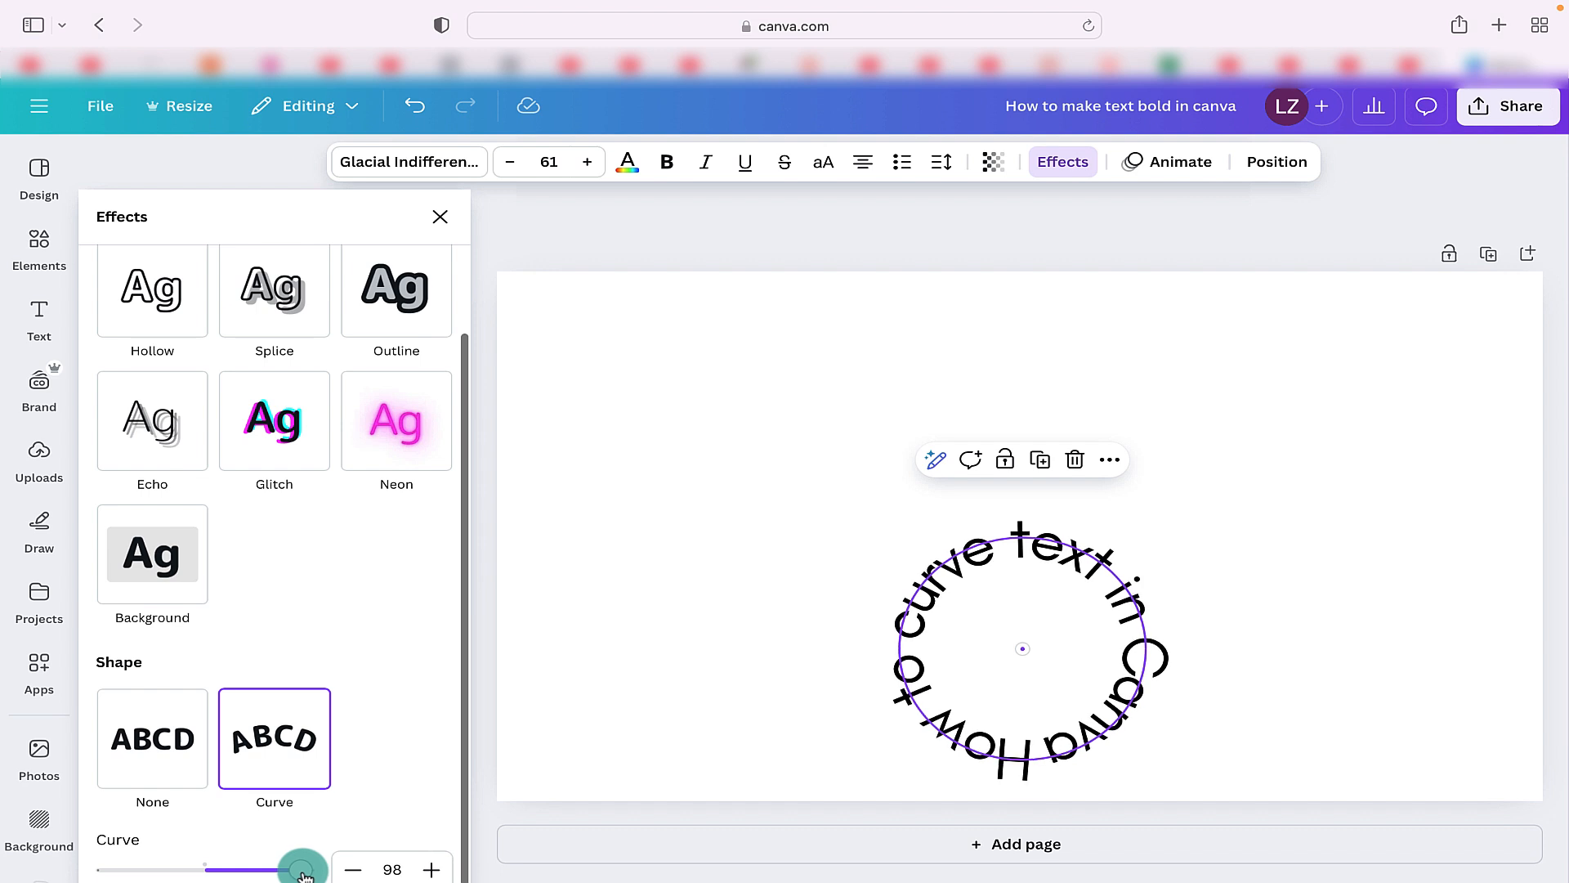
drag(304, 866, 278, 867)
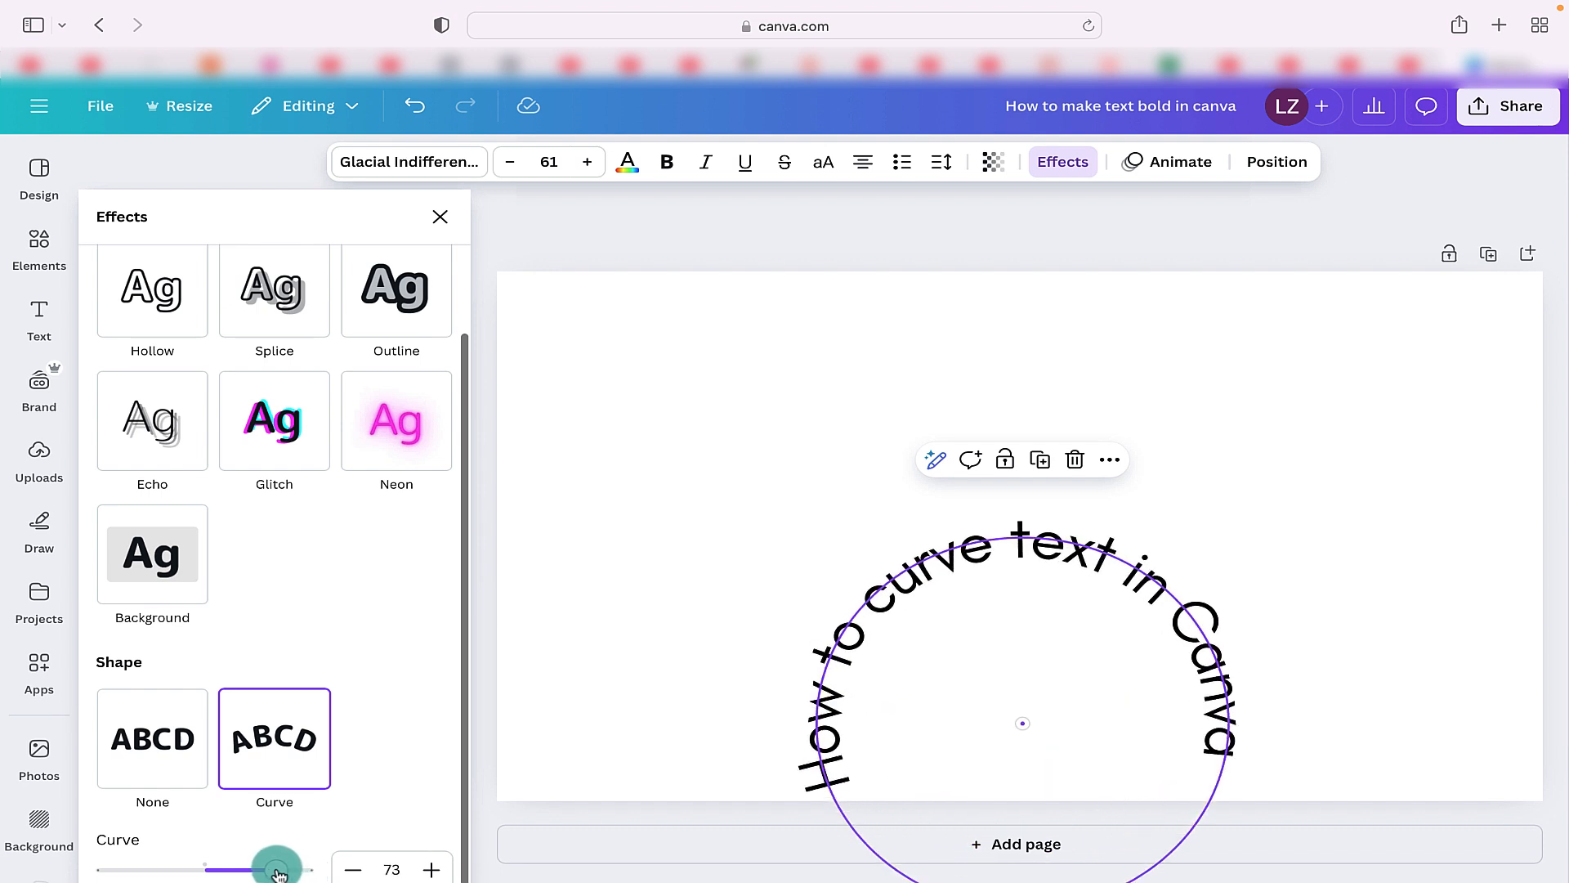
drag(278, 867, 229, 867)
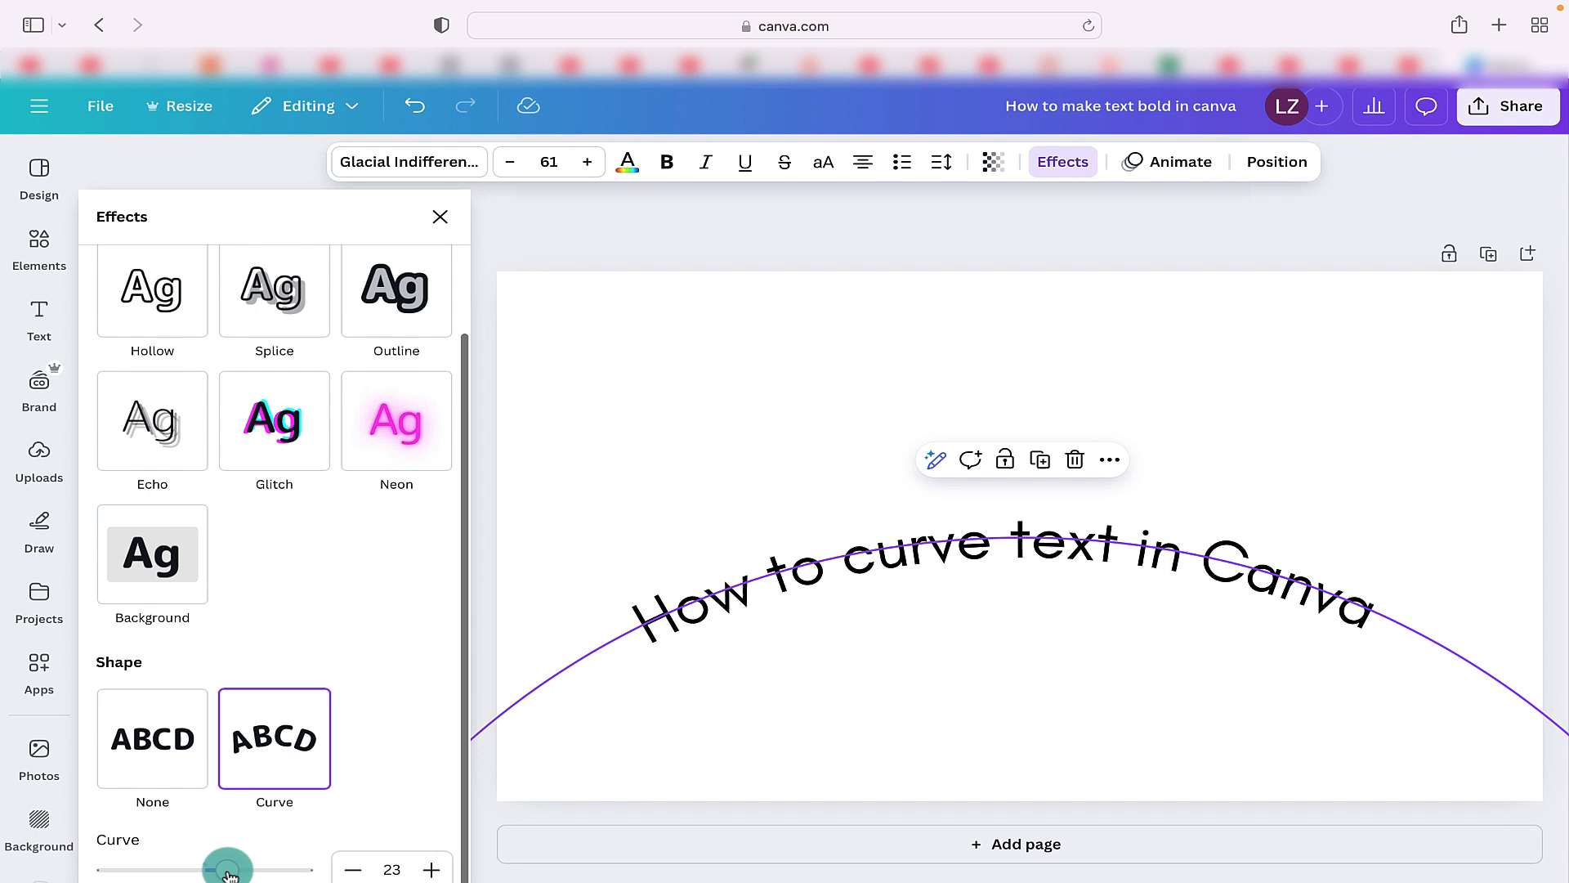
drag(227, 868, 206, 868)
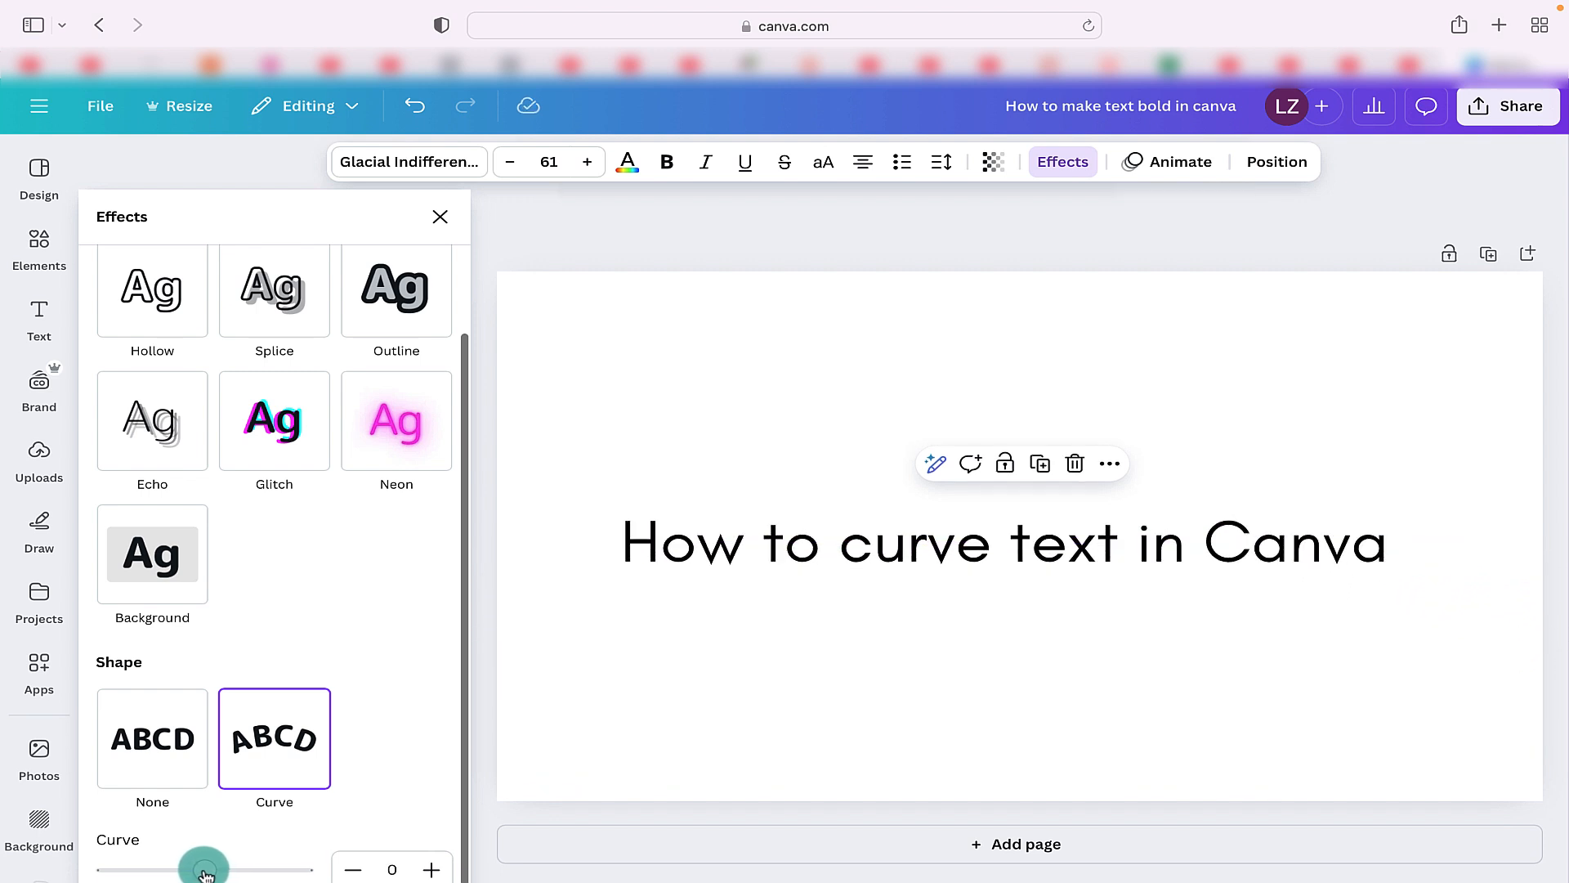
Step: Sweep the curve again up to a full circle, settling on a gentle arc of 28
drag(206, 867, 245, 866)
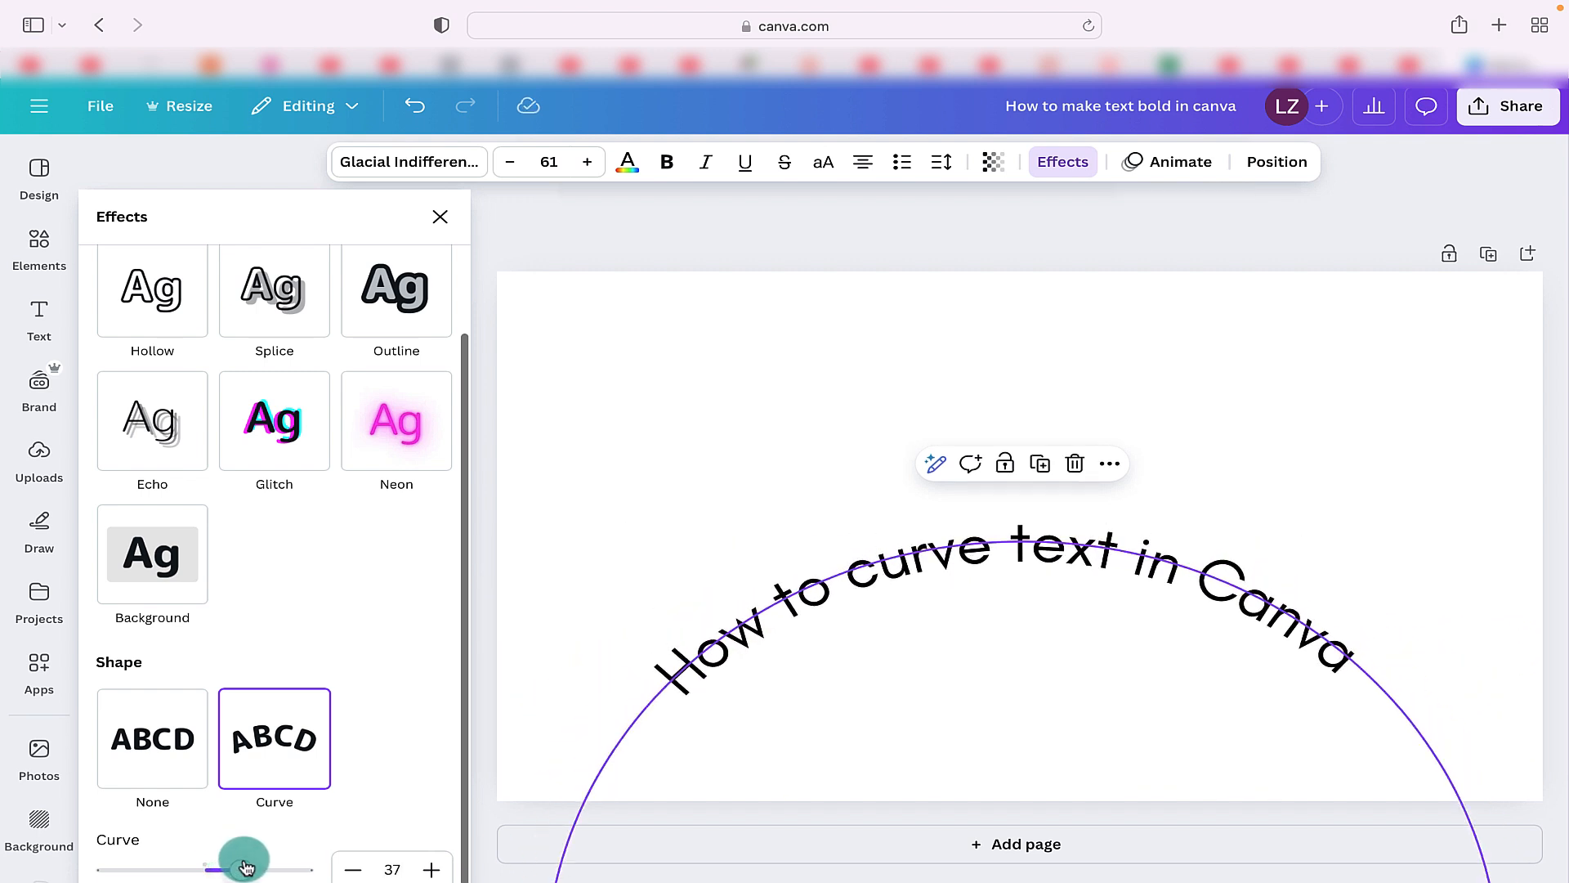
drag(243, 861, 296, 861)
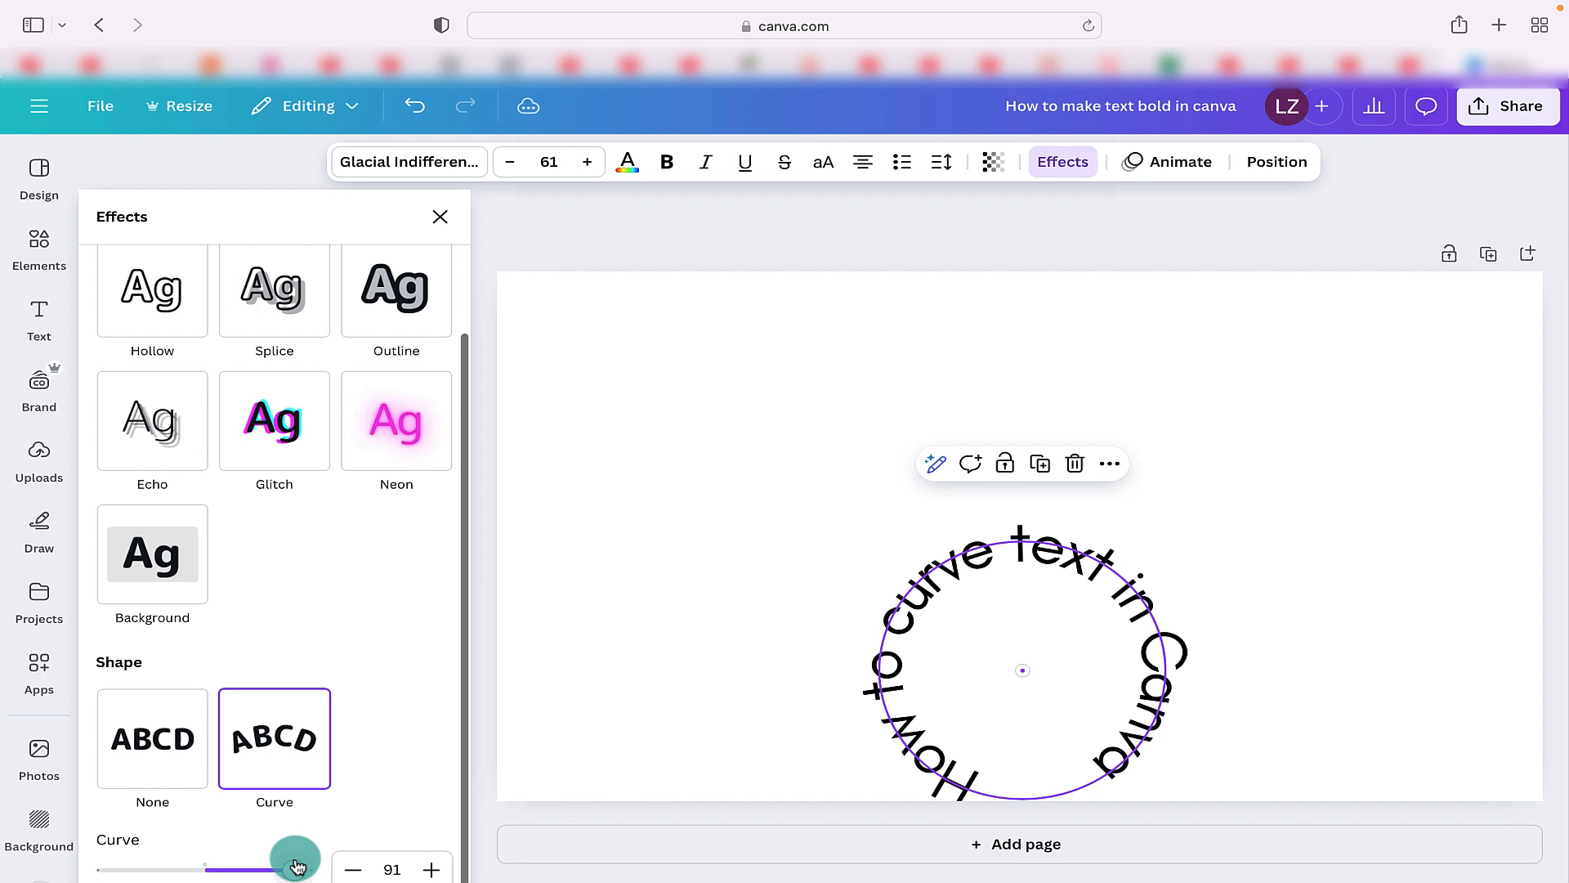
drag(288, 868, 306, 867)
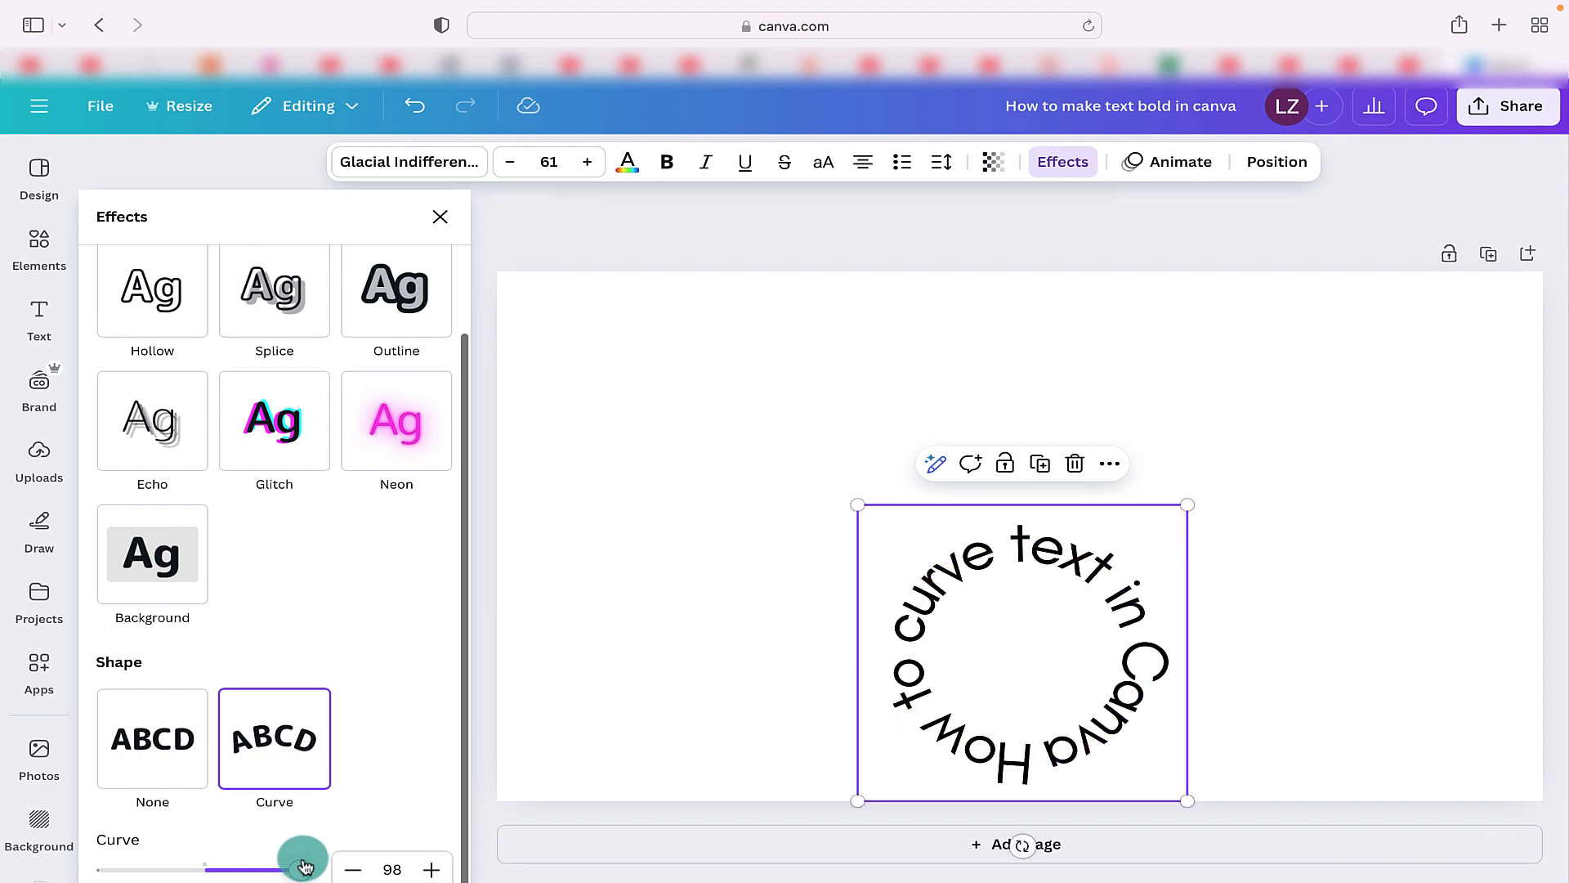
drag(304, 863, 227, 858)
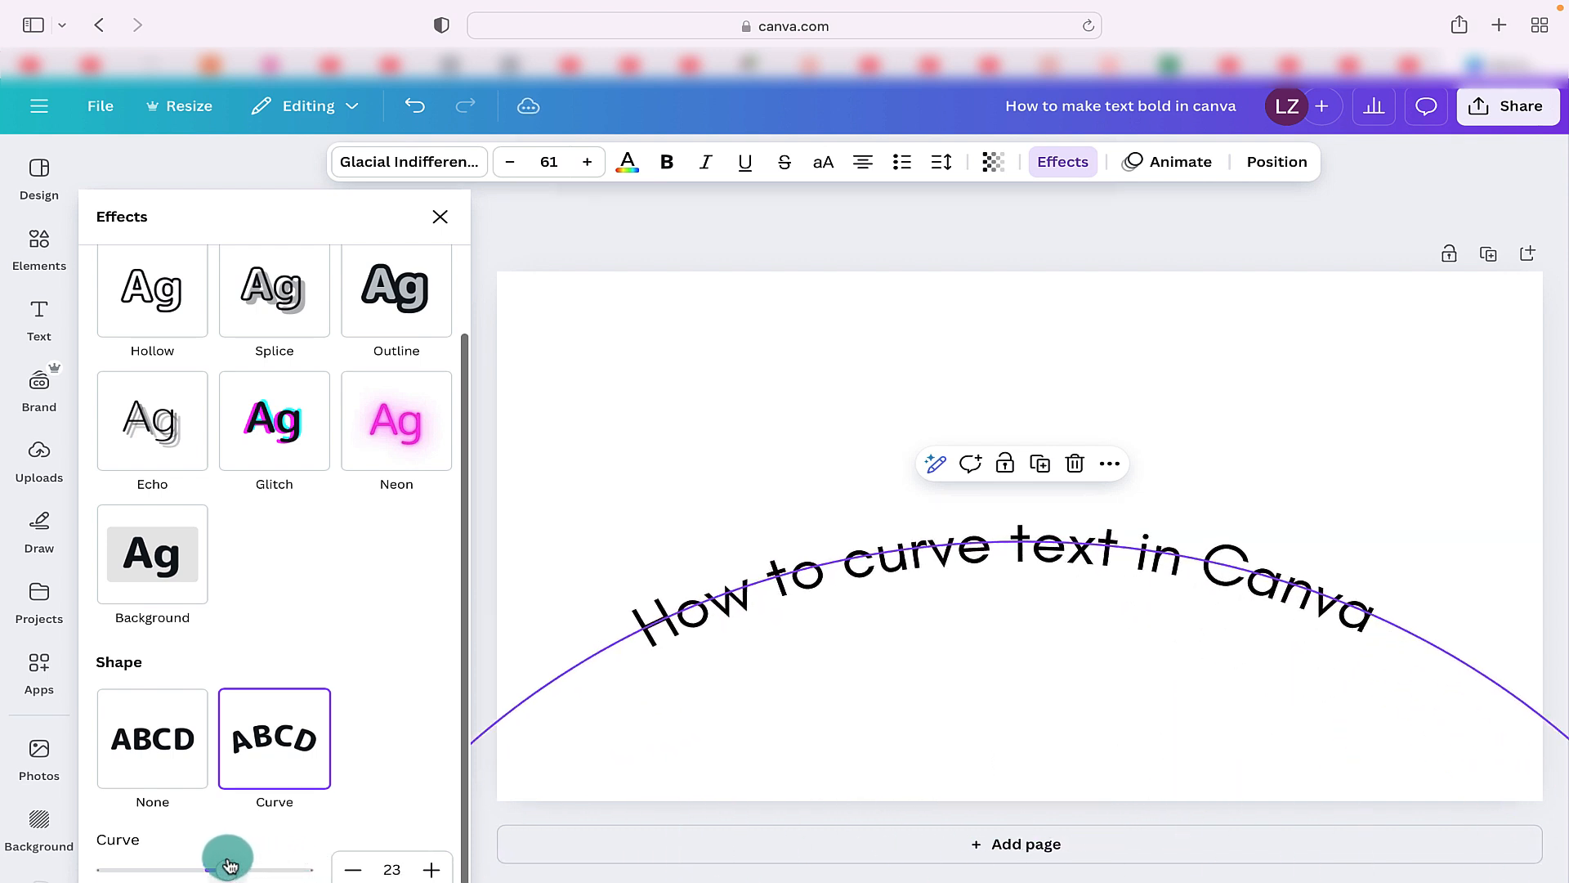
drag(229, 859, 208, 858)
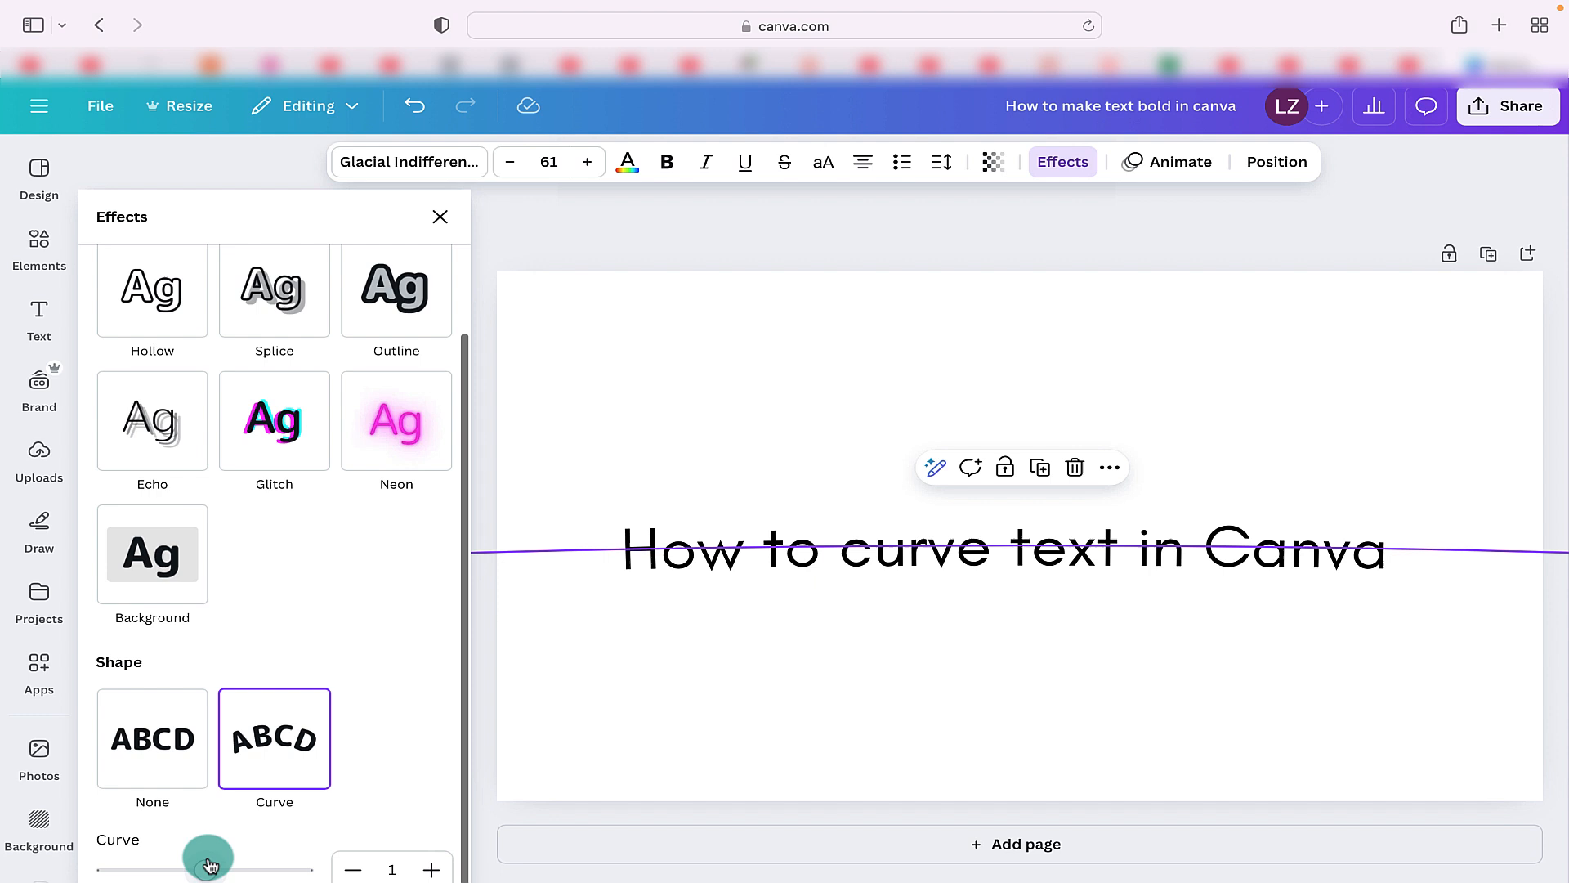
drag(207, 868, 236, 868)
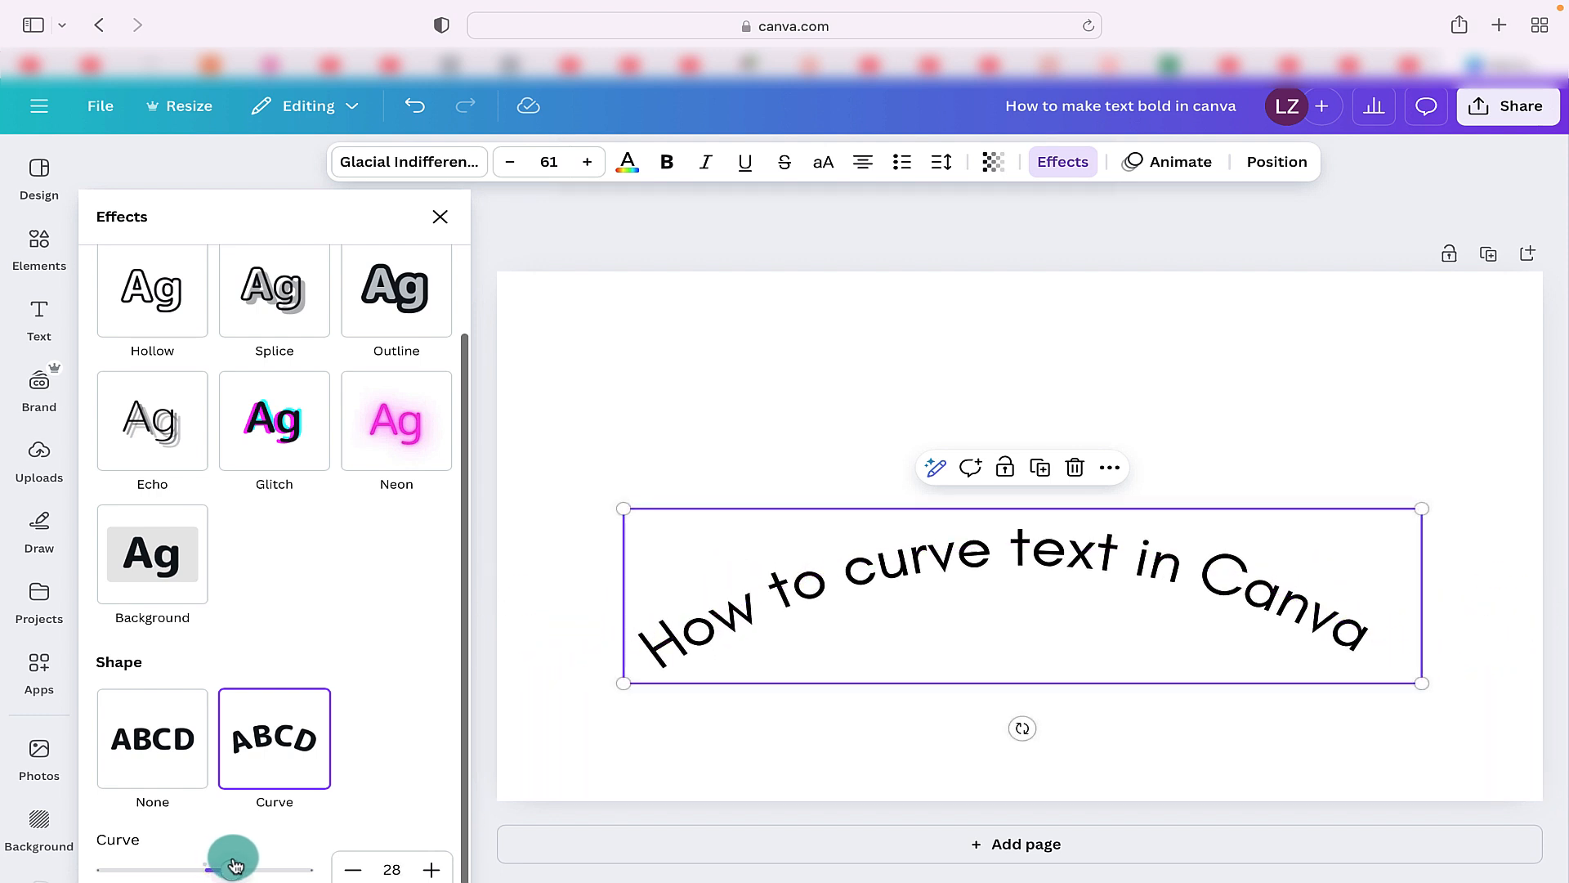